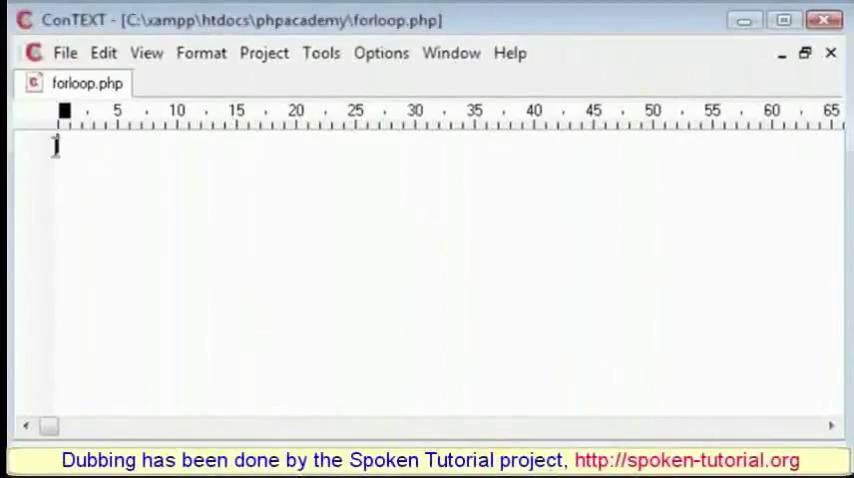
- Add the <?php and ?> tags to forloop.php with a for statement between them
type("<?php")
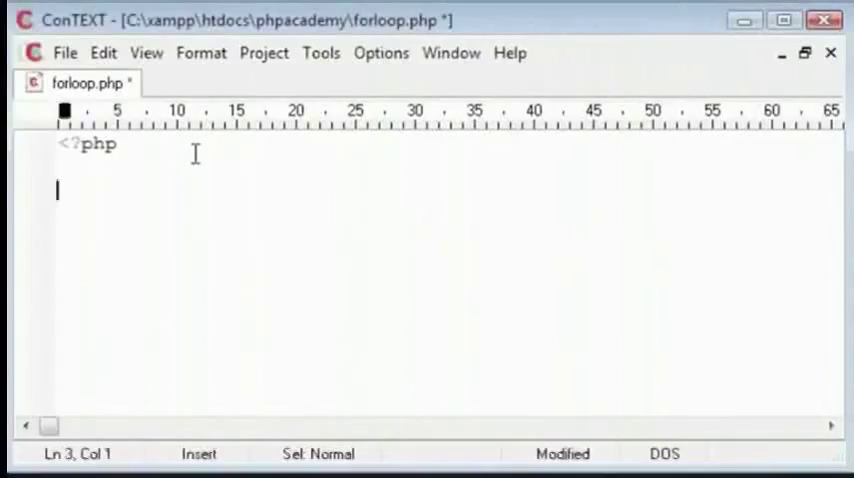
type("?>")
type("for")
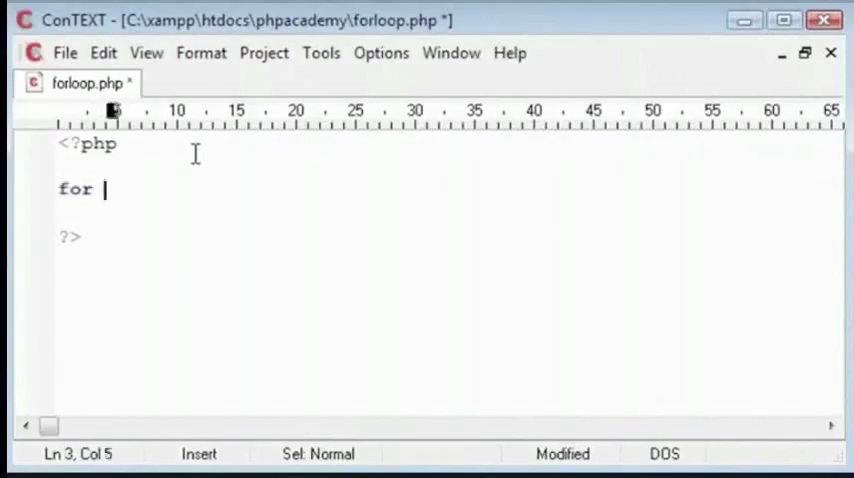
- Give the for statement empty parentheses and a body that echoes $num, then save
type("()")
type("{")
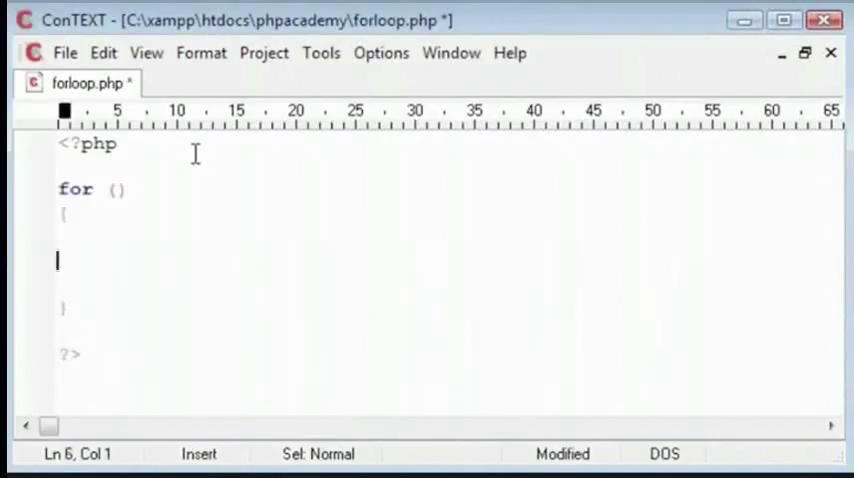
type("echo \"")
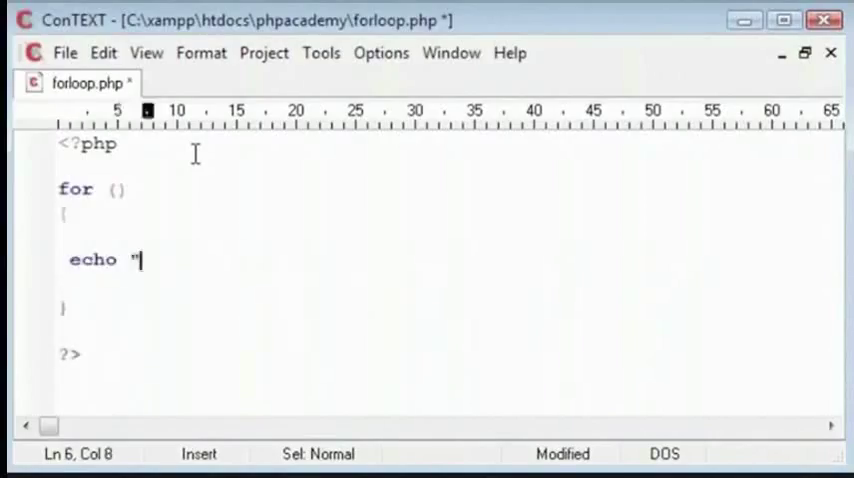
type("\";")
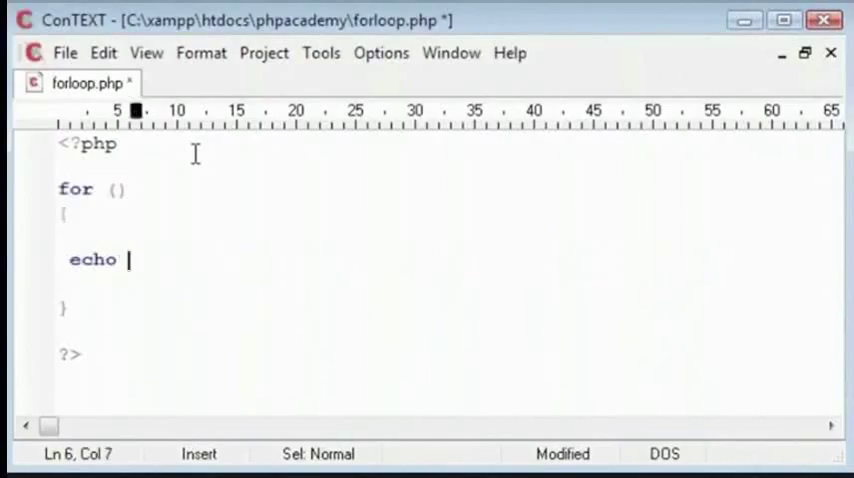
type("$num;")
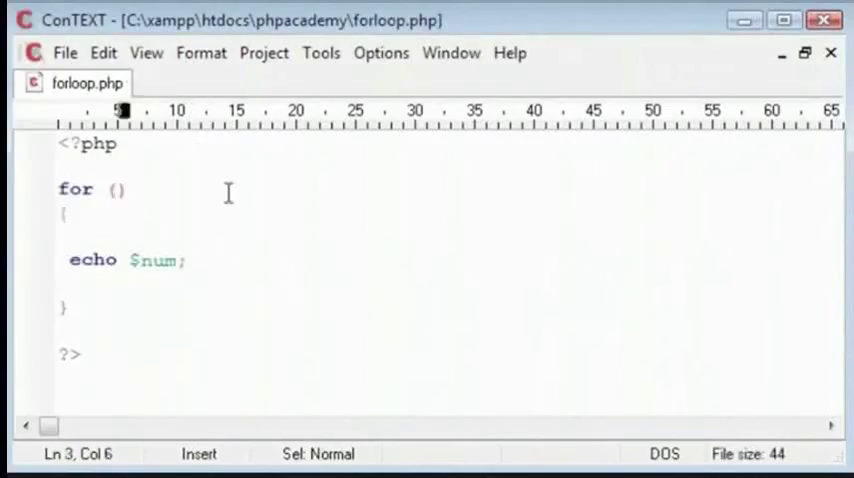
- Start the loop header with $num=1 and a condition bounding $num by 10
type("$num=1")
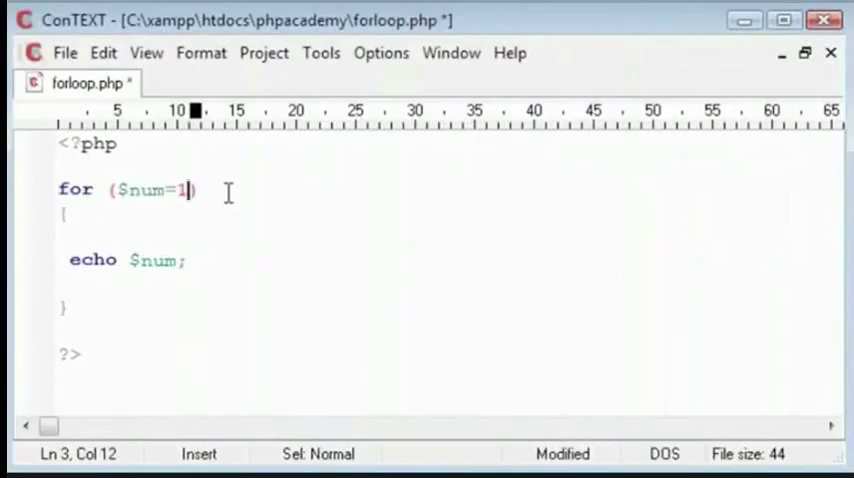
type(";$n")
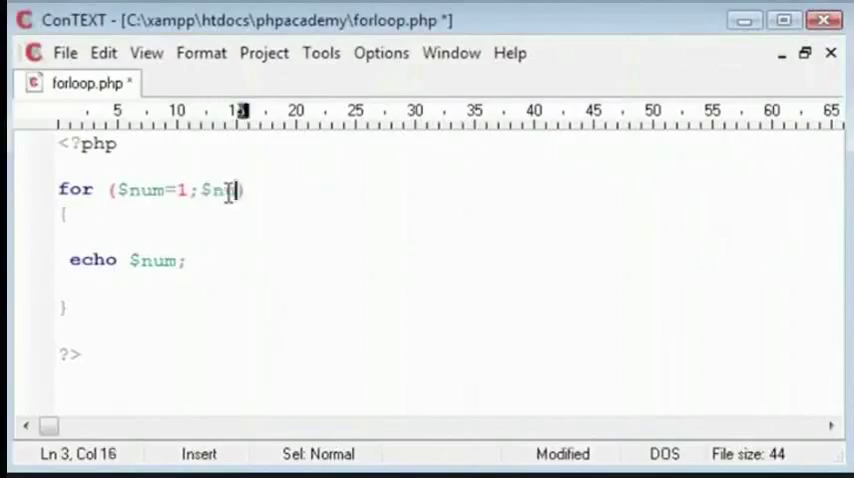
type("u")
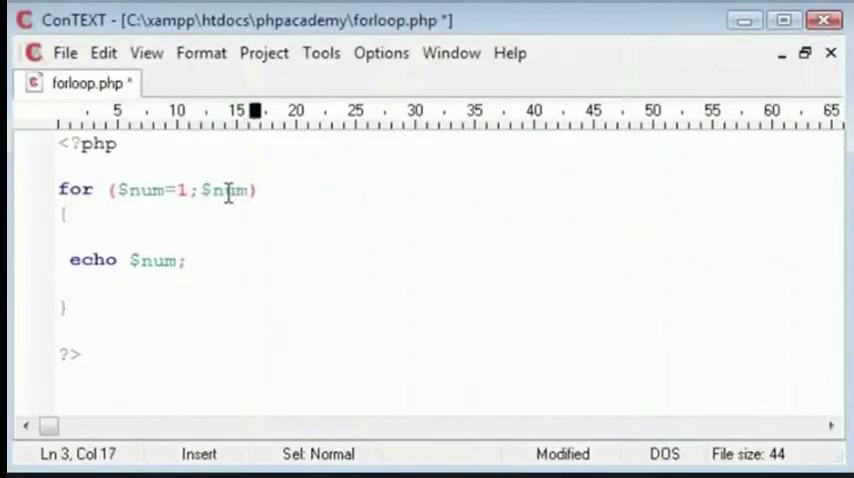
type(">10")
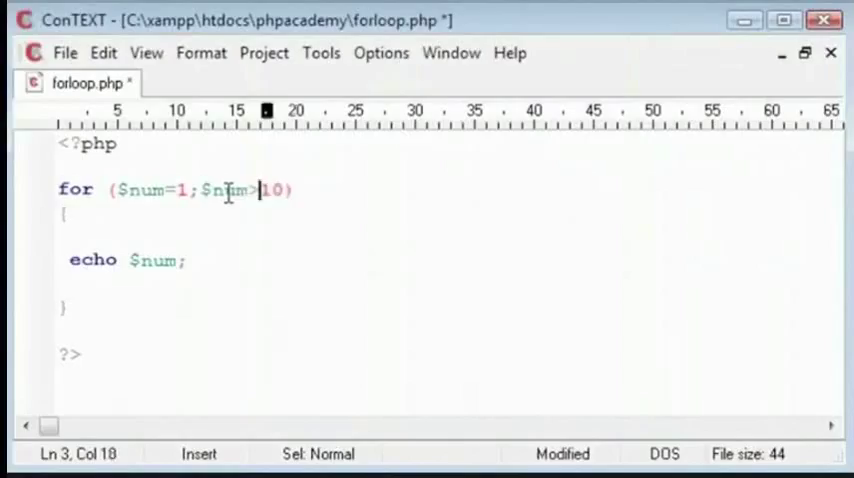
- Complete the header as ($num=1;$num<=10;$num++) and save forloop.php
type("=")
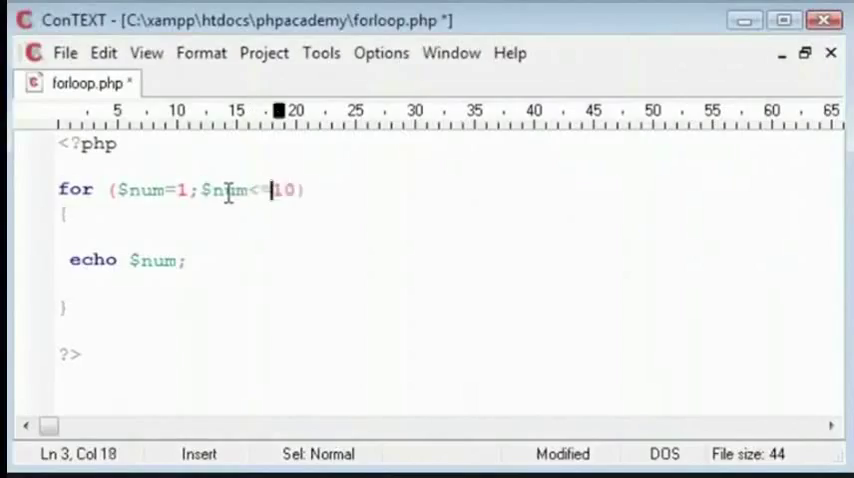
type(";")
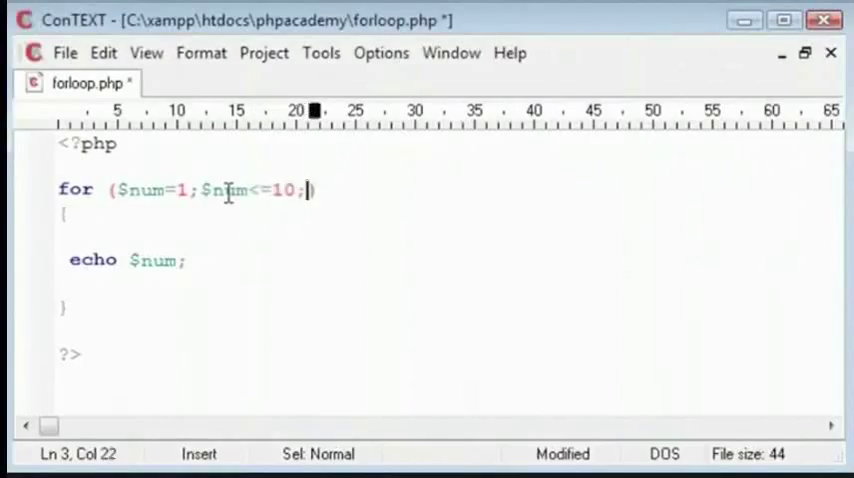
type("$")
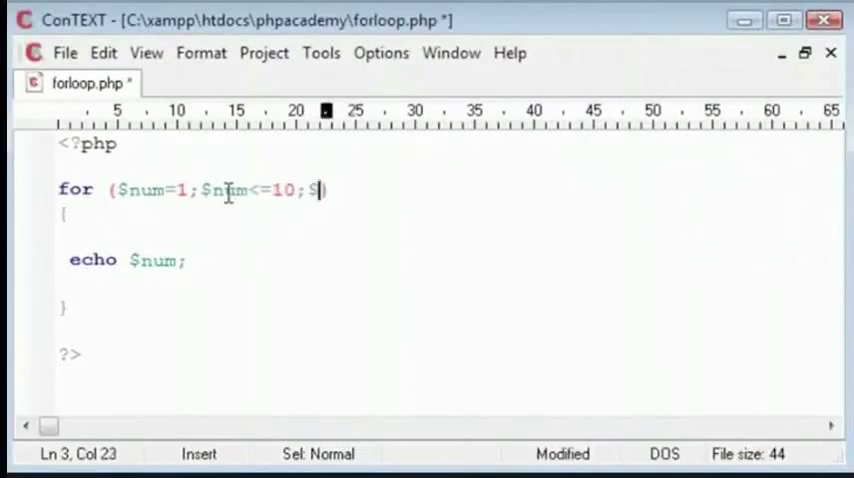
type("num++")
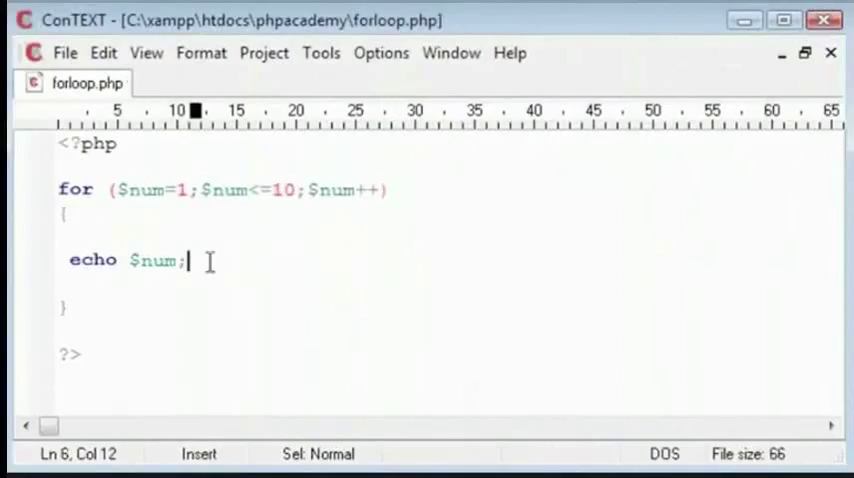
- Edit the echo line and load forloop.php from the directory listing in Firefox
double_click(130, 190)
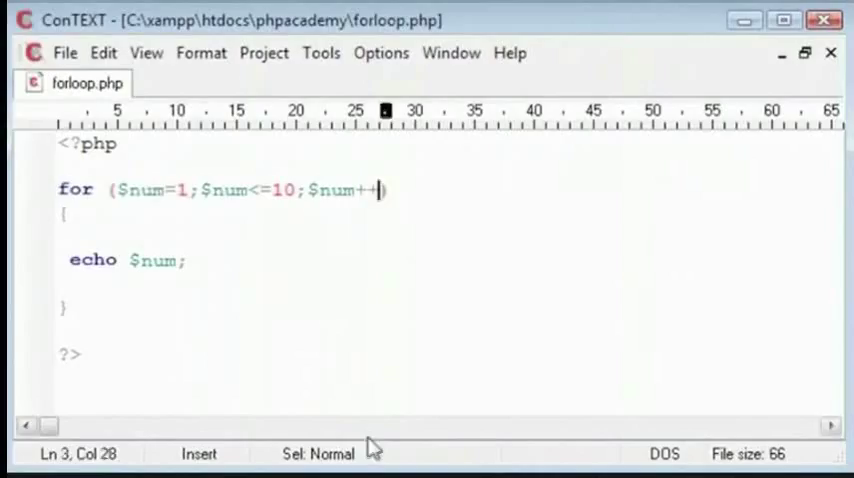
type("$nu")
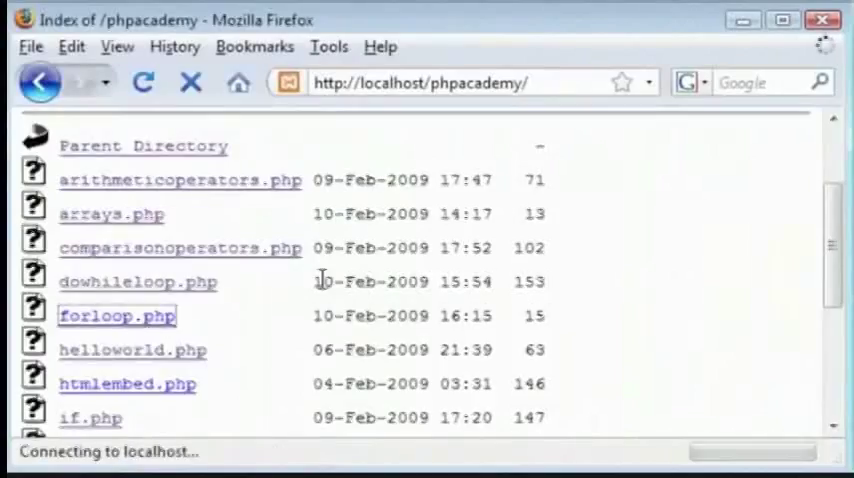
left_click(116, 315)
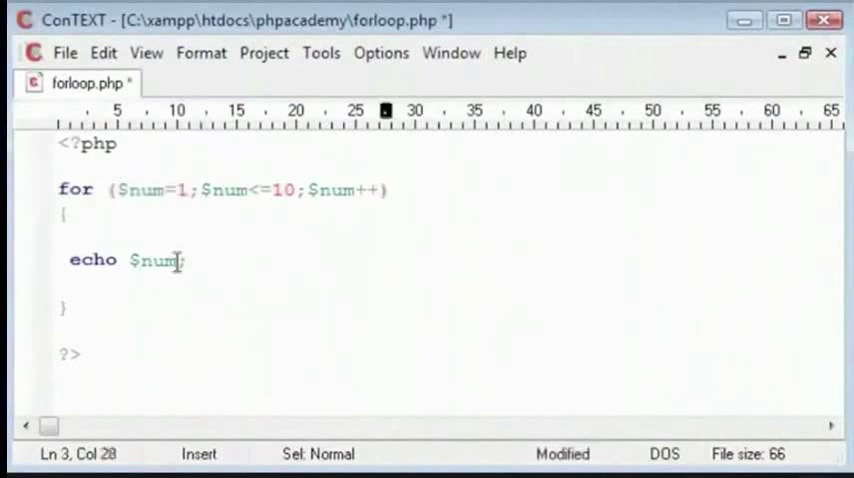
- Append . "<br>" to the echo statement so each $num ends with a line break
type(". \"\"")
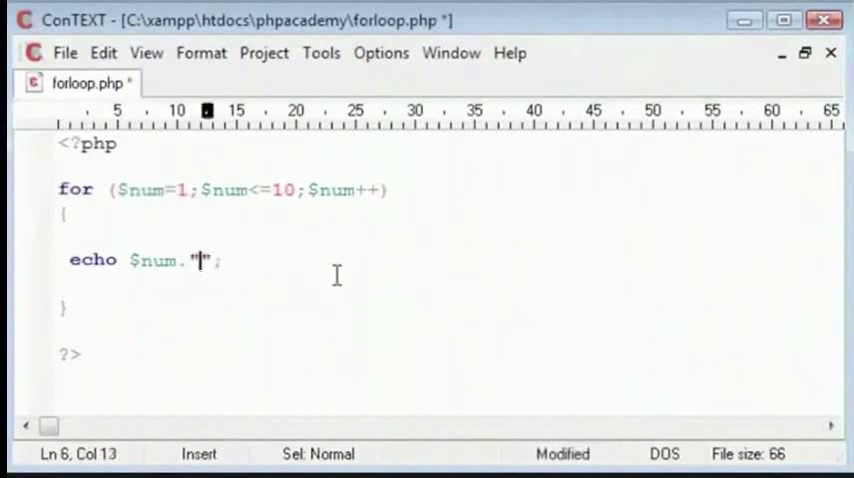
type("<br>")
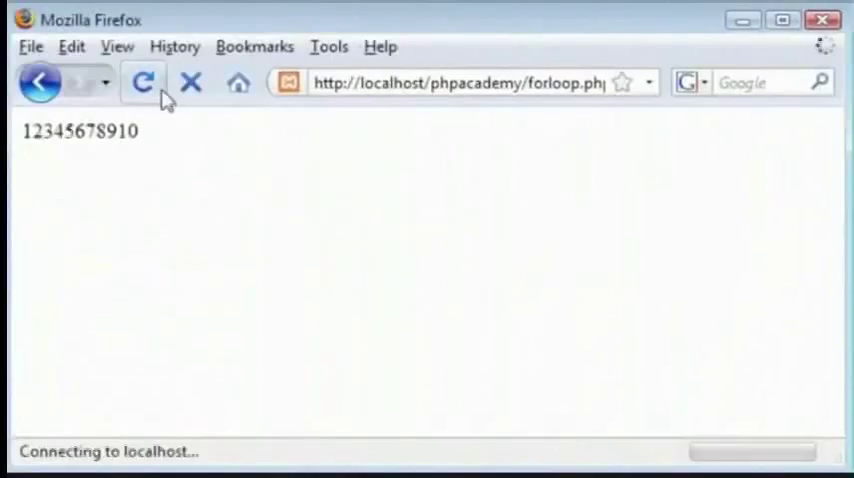
- Reload forloop.php in Firefox to rerun the loop and display 1 through 10
left_click(142, 83)
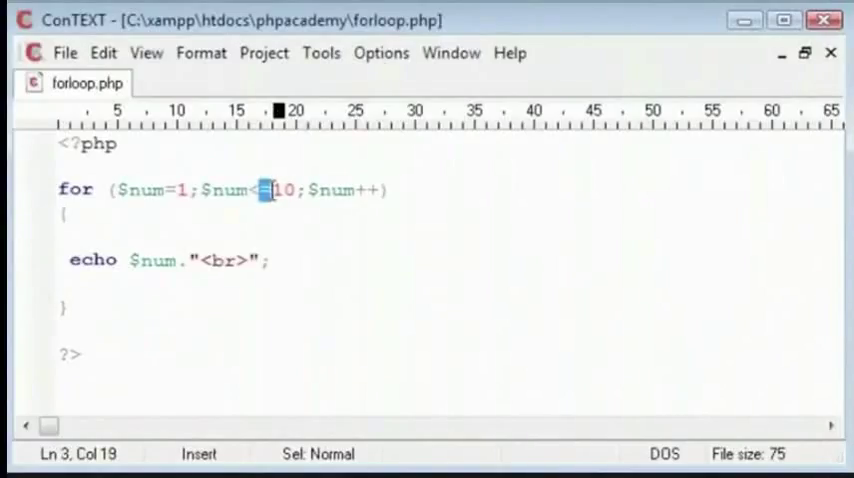
left_click(80, 308)
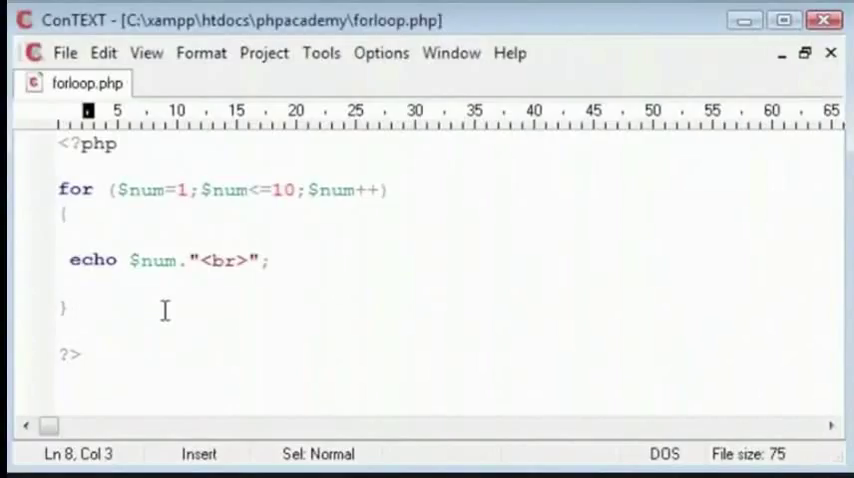
left_click_drag(117, 190, 367, 190)
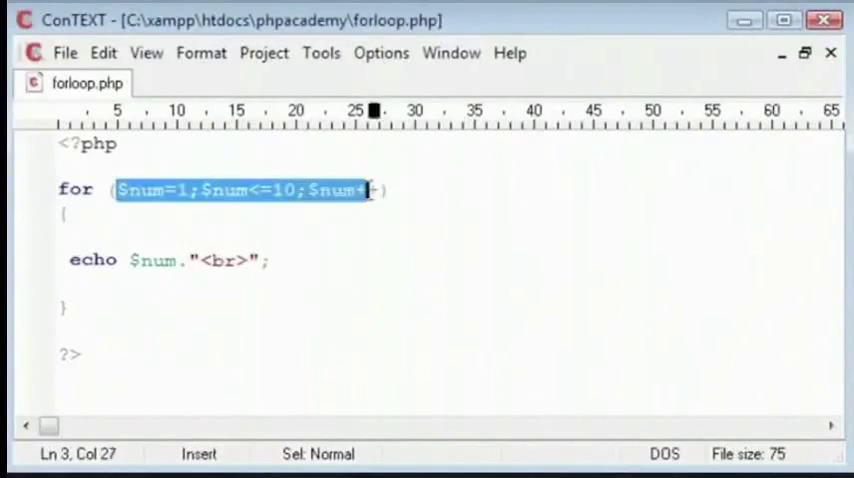